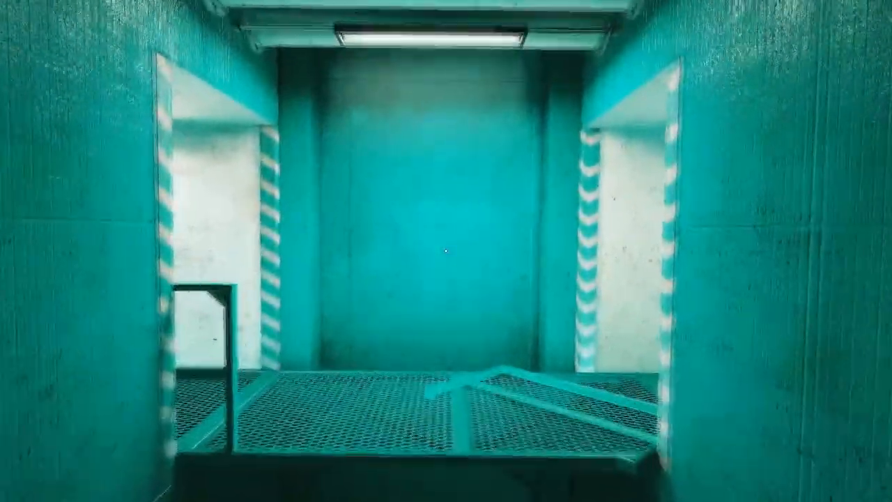
pyautogui.moveTo(446, 251)
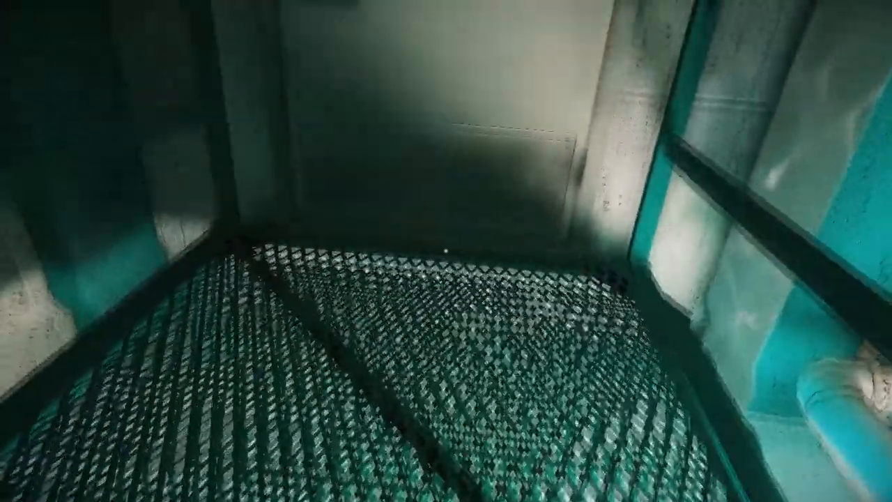
pyautogui.moveTo(447, 251)
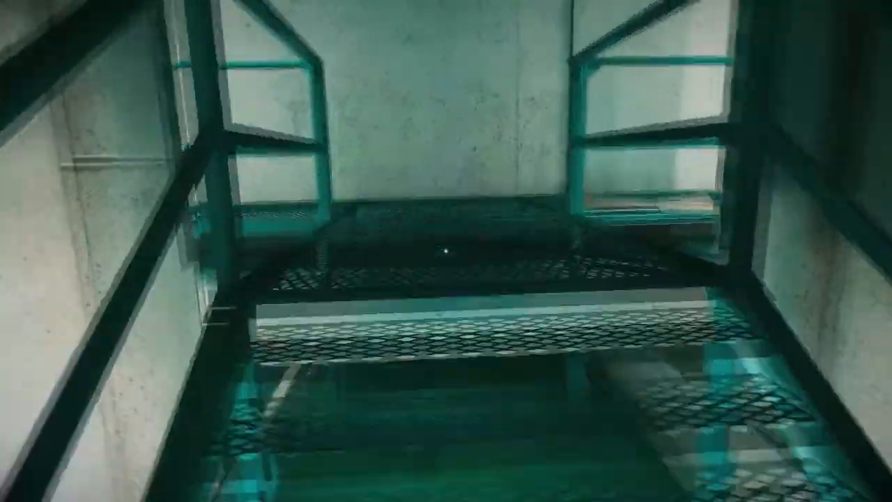